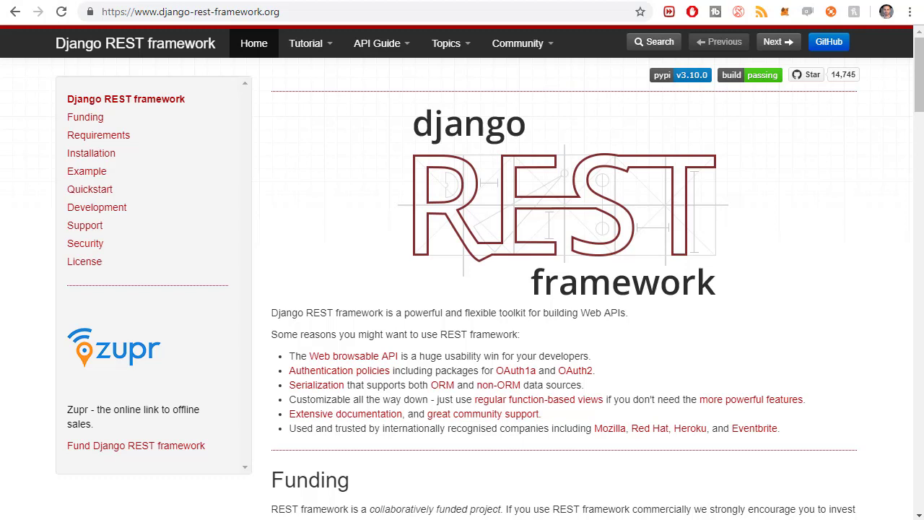
pyautogui.moveTo(834, 234)
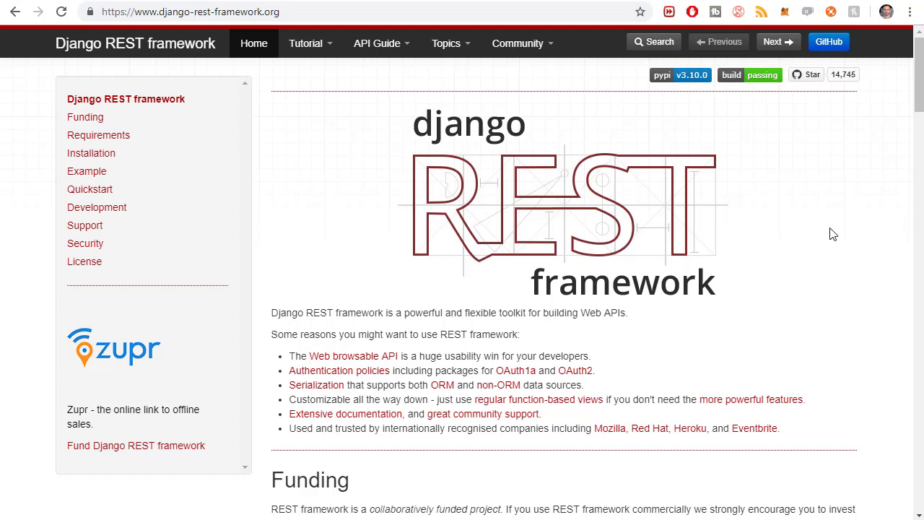
# Step: Show the Tutorial dropdown listing Quickstart through Viewsets and routers
pyautogui.scroll(-3)
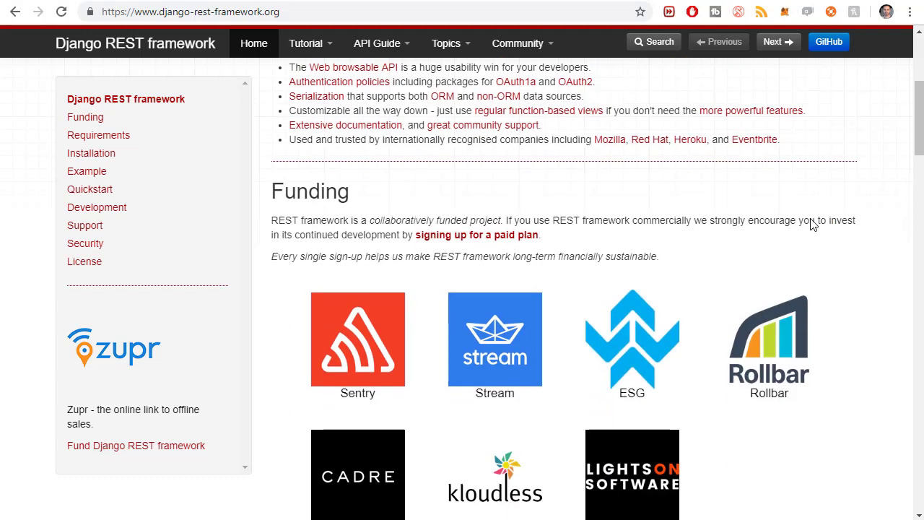
pyautogui.moveTo(731, 243)
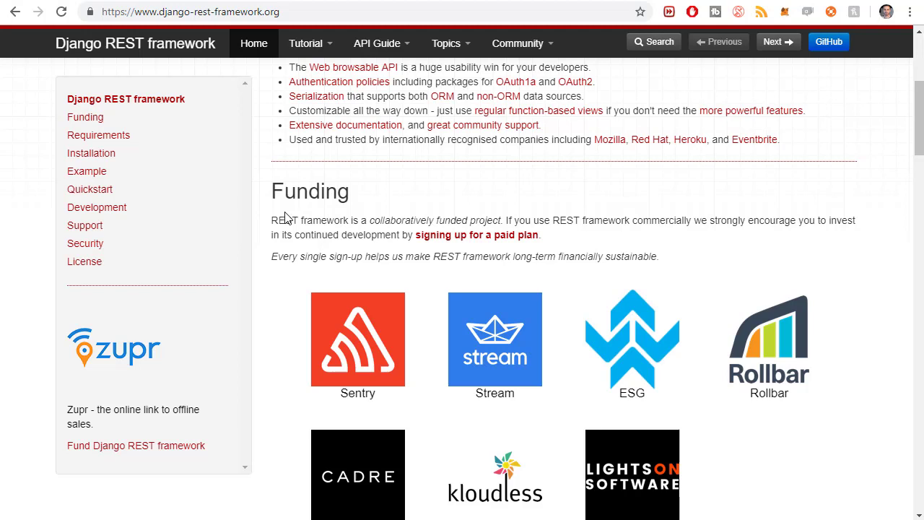
pyautogui.moveTo(402, 231)
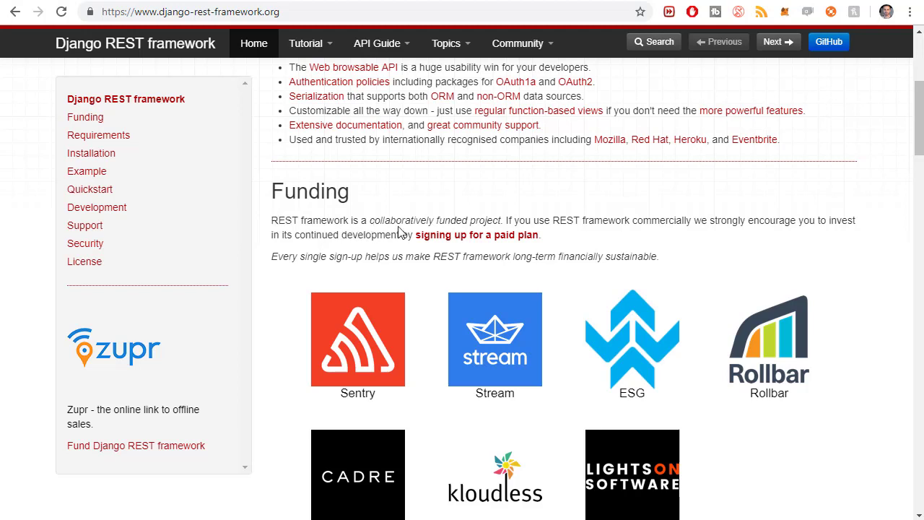
pyautogui.moveTo(546, 234)
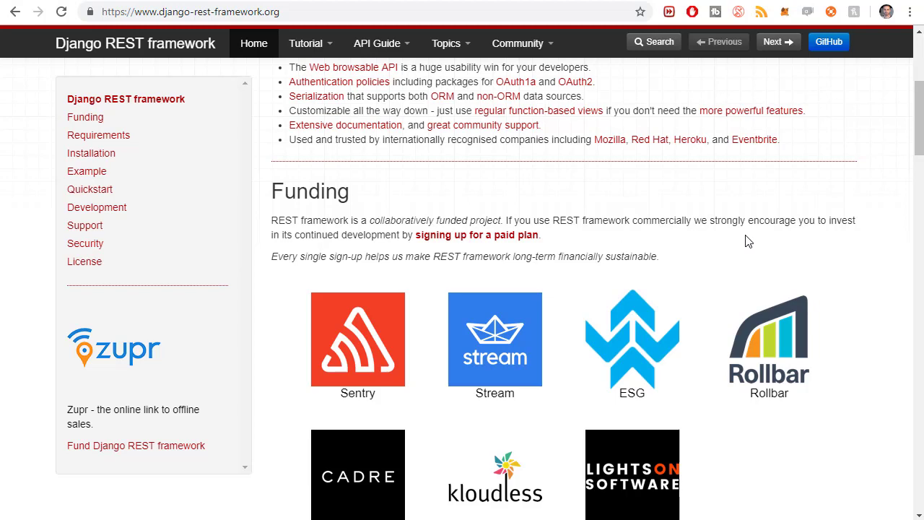
pyautogui.moveTo(768, 263)
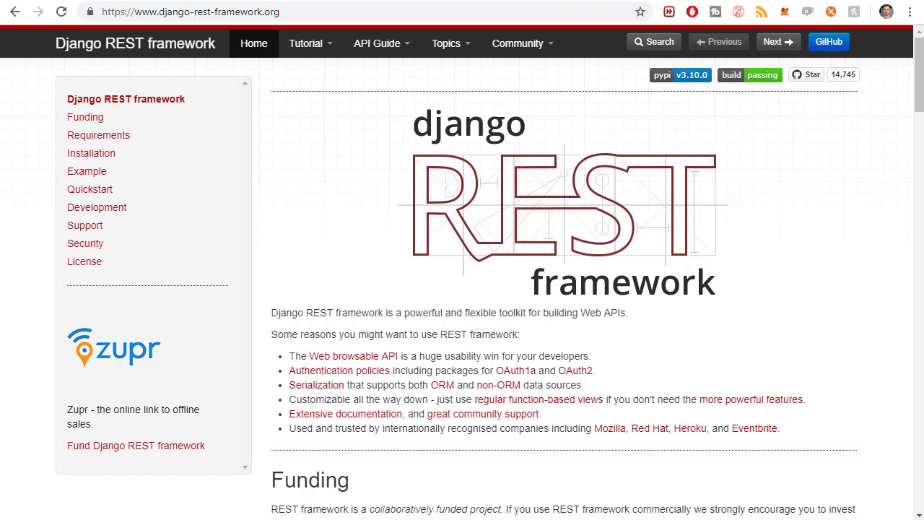
pyautogui.moveTo(367, 159)
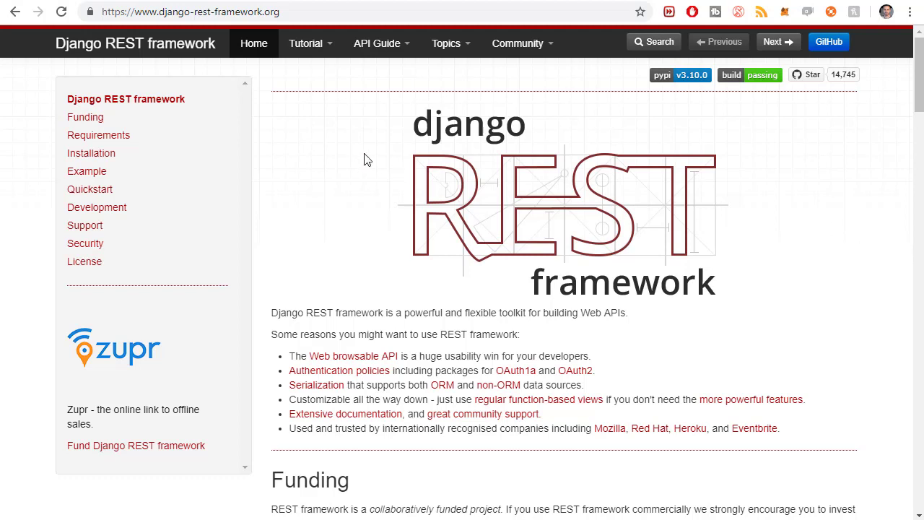
pyautogui.moveTo(295, 116)
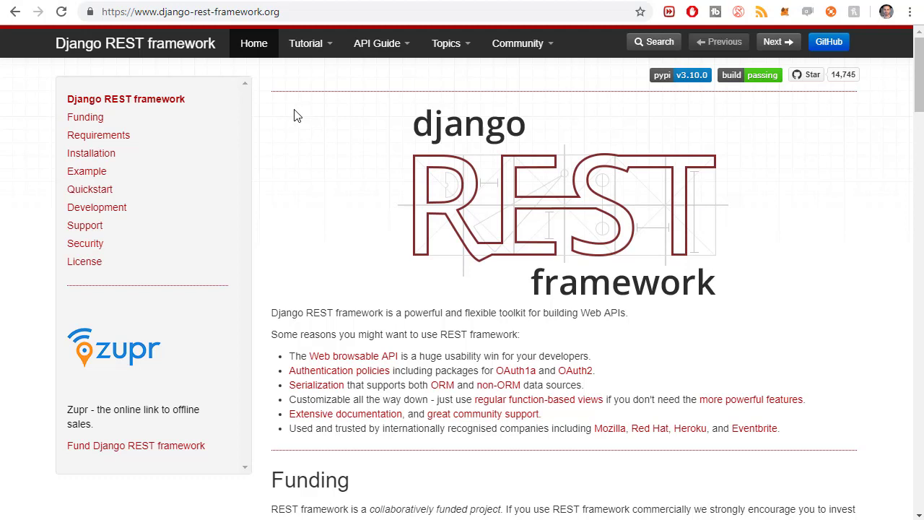
pyautogui.moveTo(307, 132)
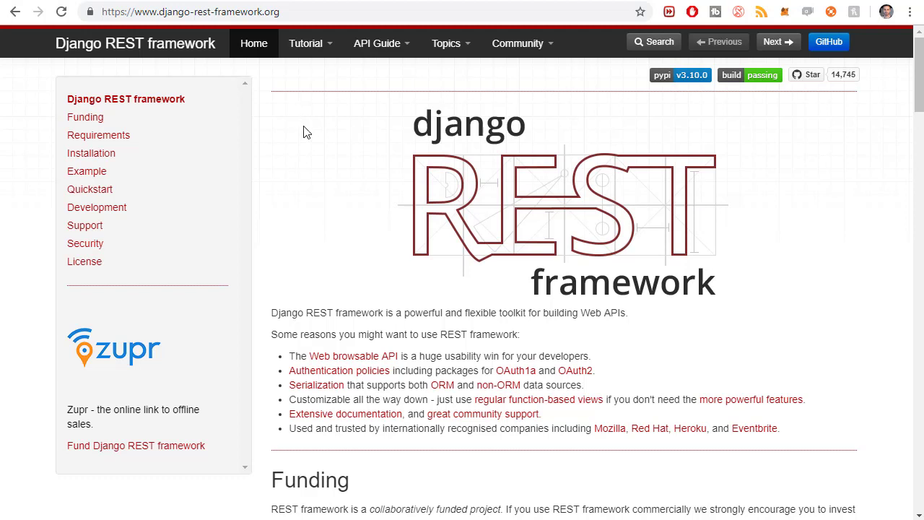
pyautogui.moveTo(407, 63)
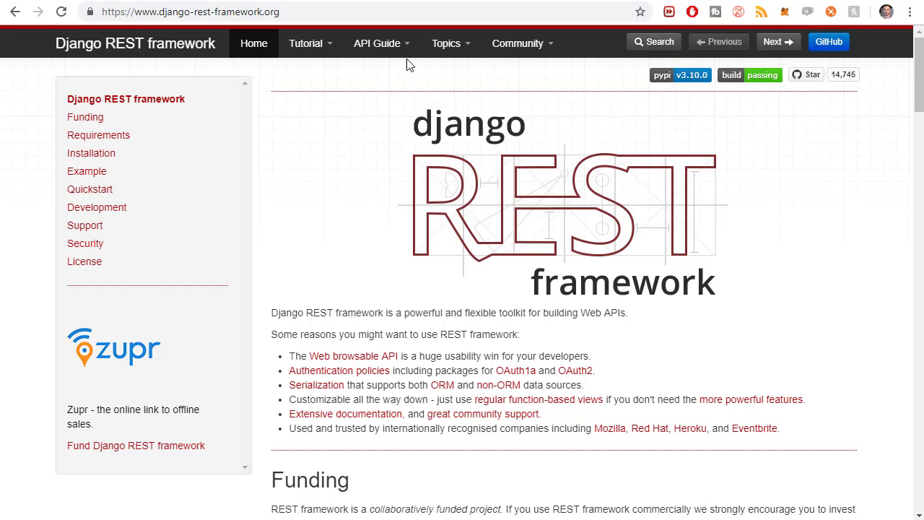
pyautogui.click(309, 43)
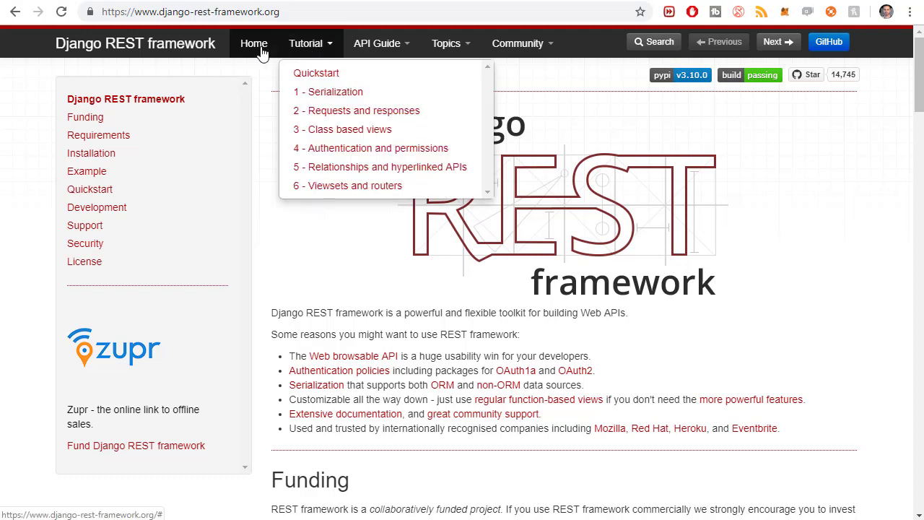
pyautogui.moveTo(321, 47)
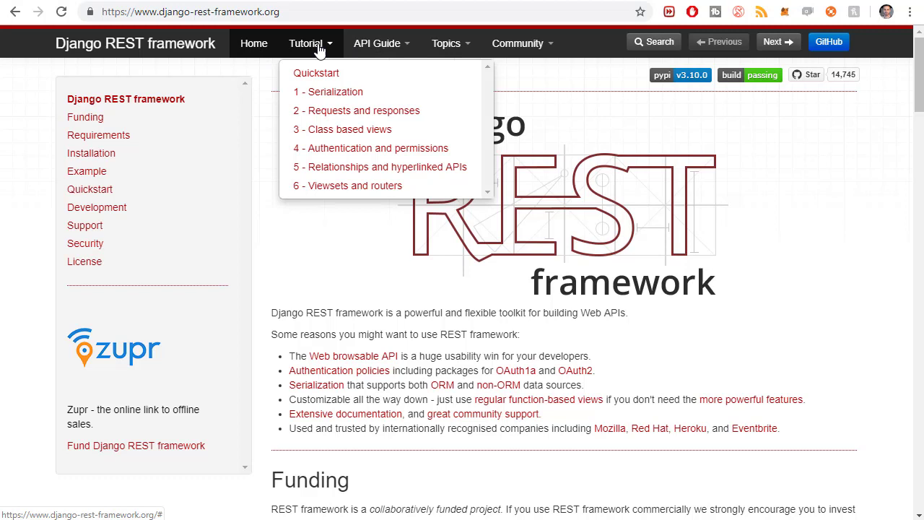
pyautogui.moveTo(316, 45)
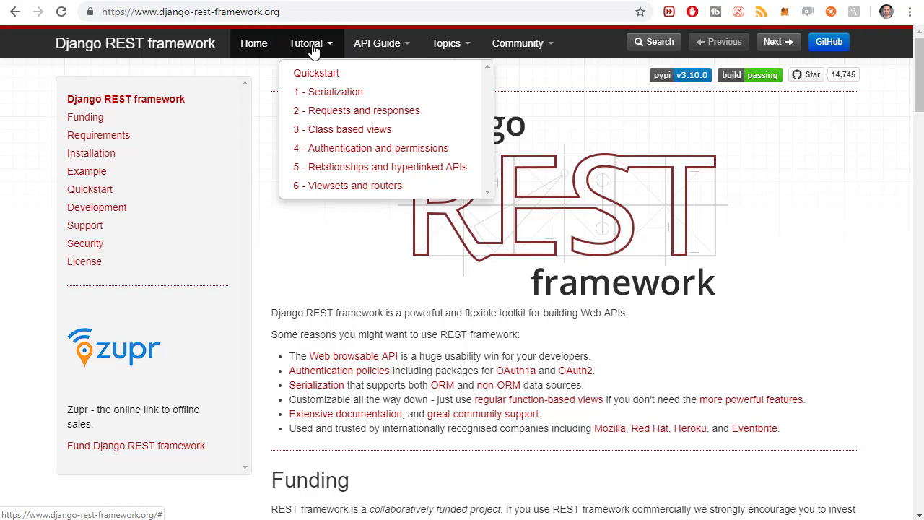
pyautogui.moveTo(322, 52)
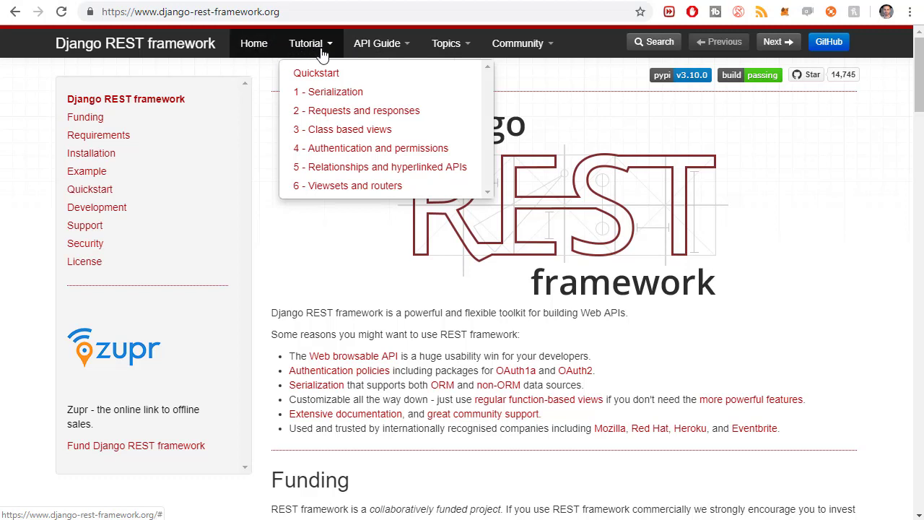
pyautogui.moveTo(330, 92)
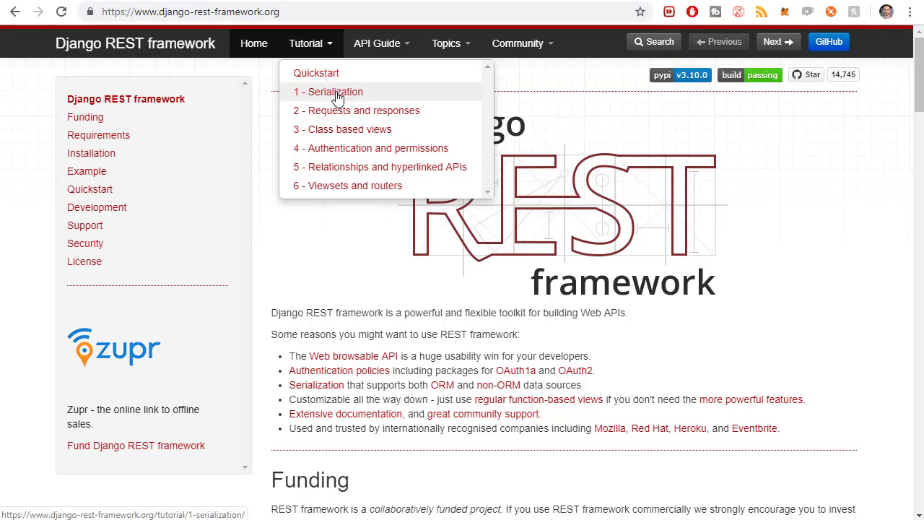
pyautogui.moveTo(369, 167)
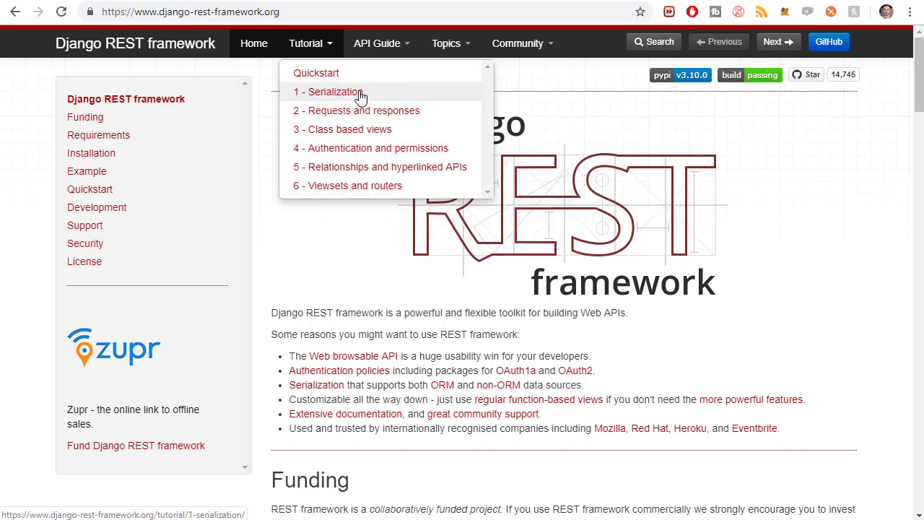
pyautogui.moveTo(358, 191)
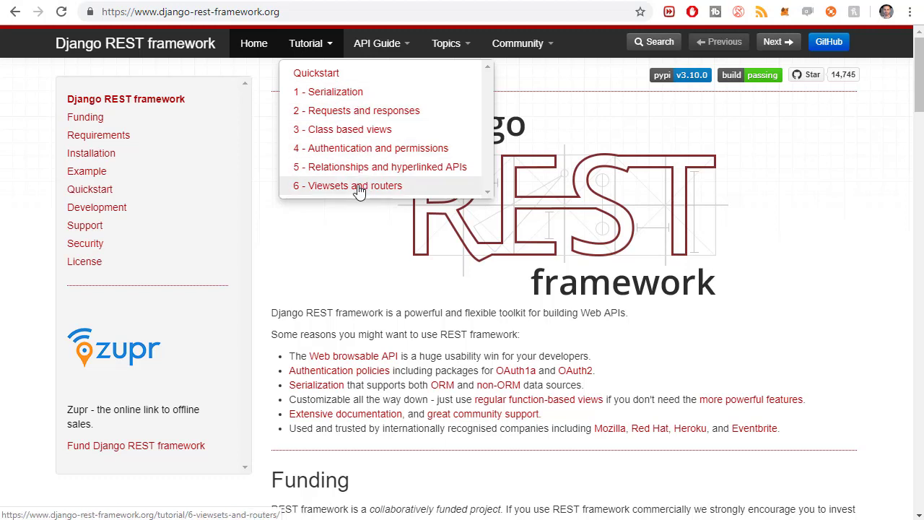
pyautogui.moveTo(434, 176)
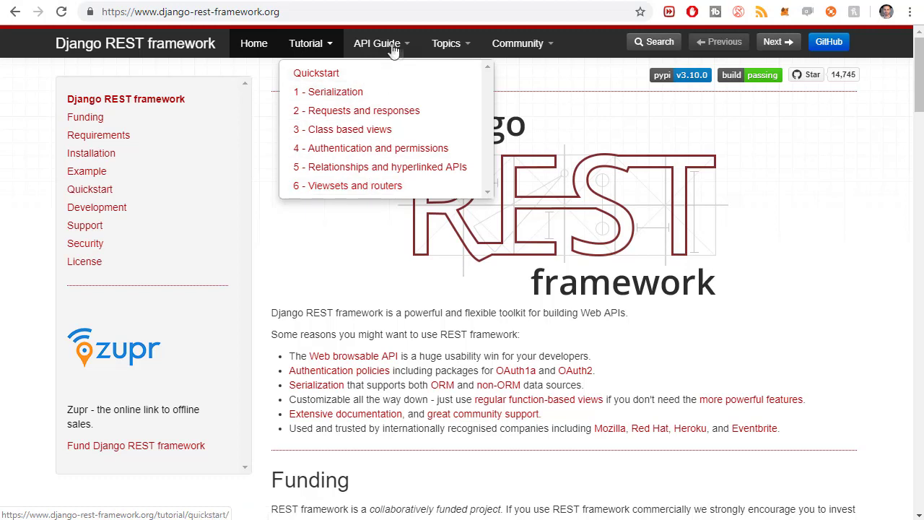
# Step: Switch the top-bar dropdown to API Guide, listing Requests, Responses, Serializers and more
pyautogui.click(379, 43)
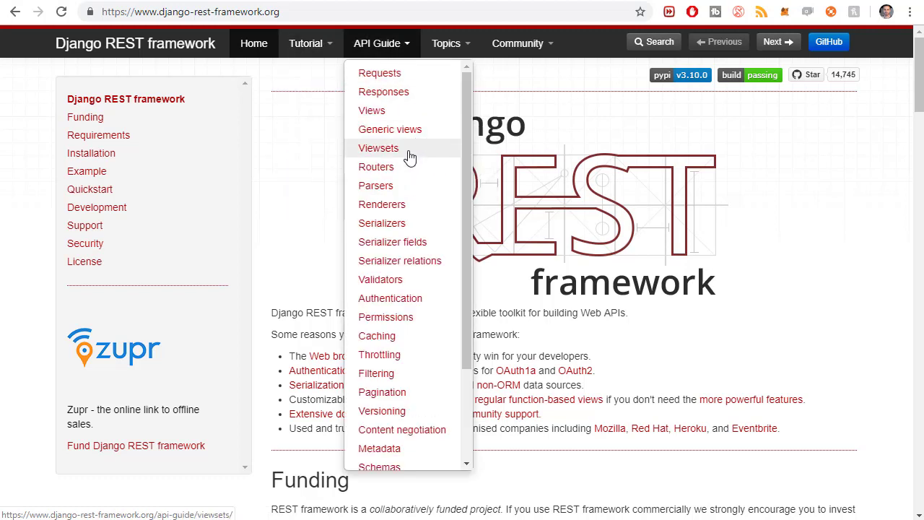
pyautogui.scroll(-3)
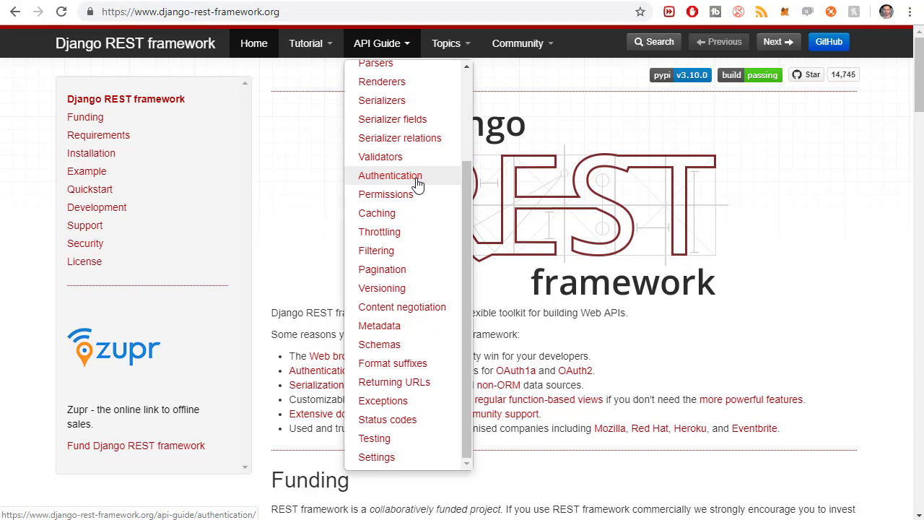
pyautogui.moveTo(404, 215)
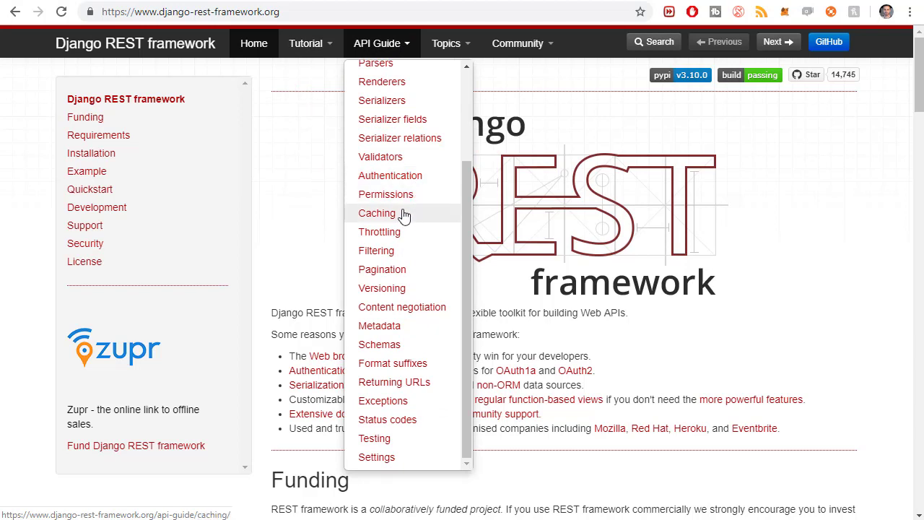
pyautogui.click(309, 44)
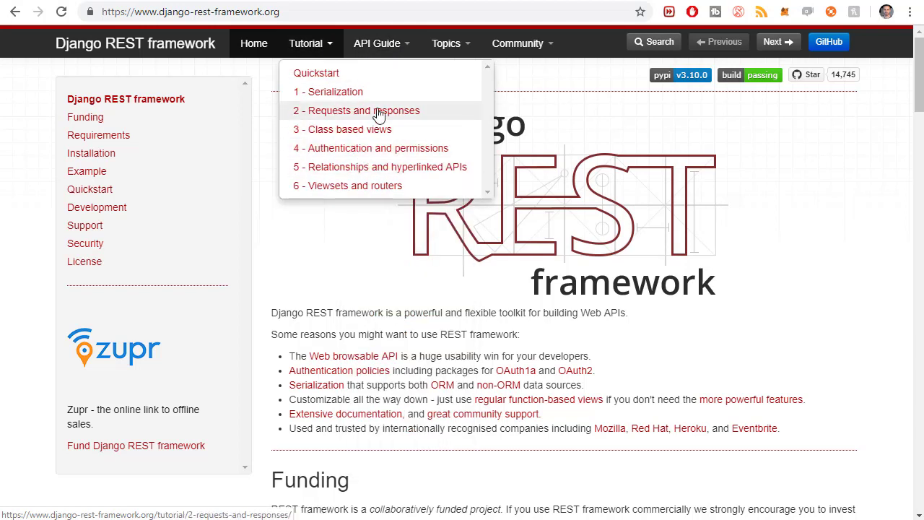
pyautogui.click(382, 43)
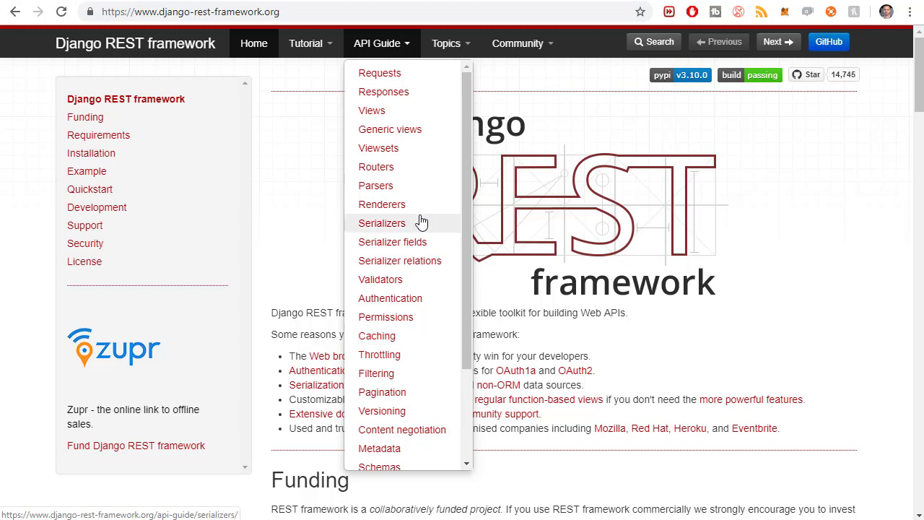
pyautogui.moveTo(321, 49)
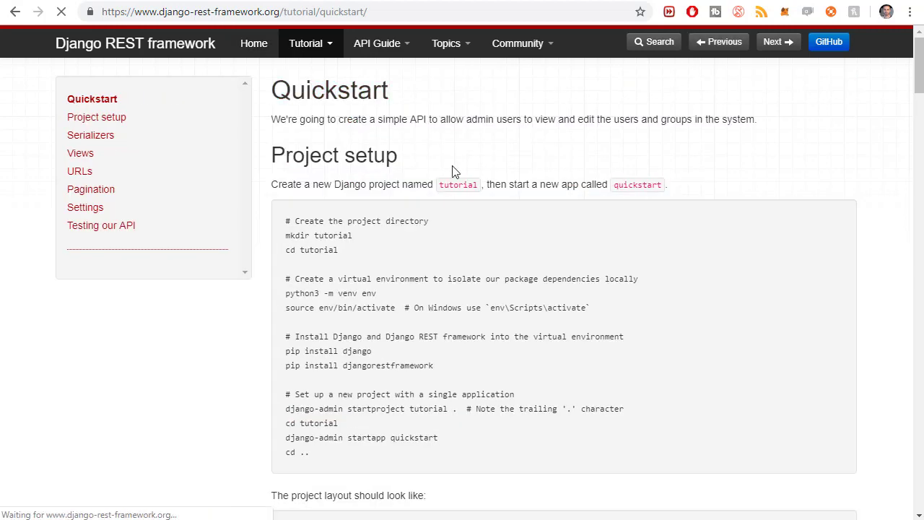
# Step: Scroll the Quickstart page down to the Project setup install commands
pyautogui.scroll(-3)
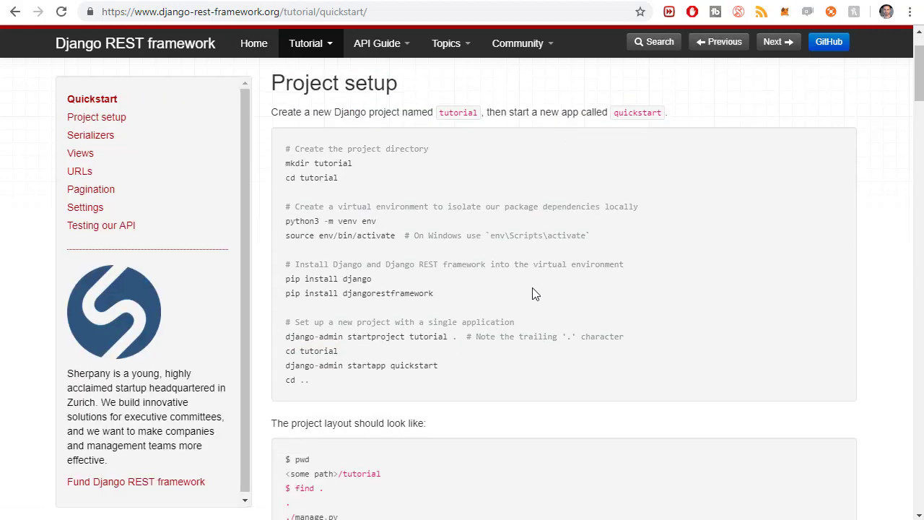
pyautogui.scroll(-3)
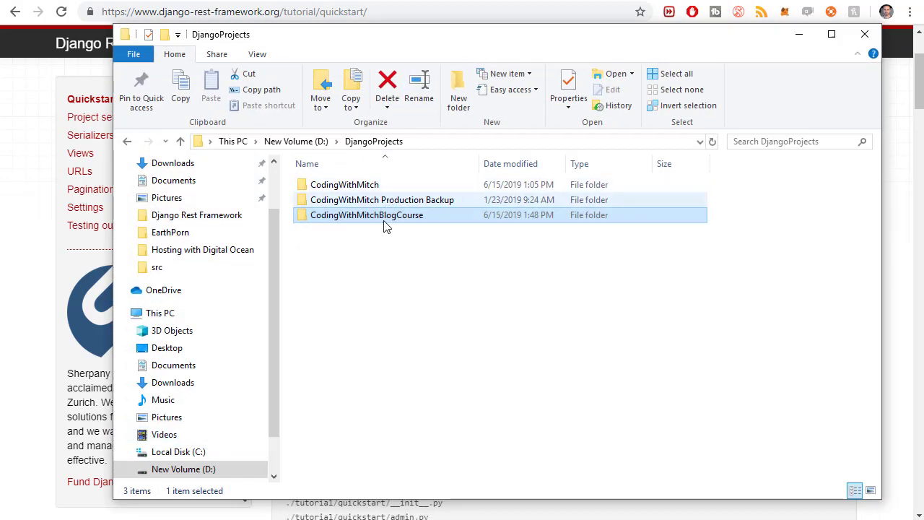
# Step: Launch a command window in the CodingWithMitchBlogCourse folder via its context menu
pyautogui.rightClick(366, 216)
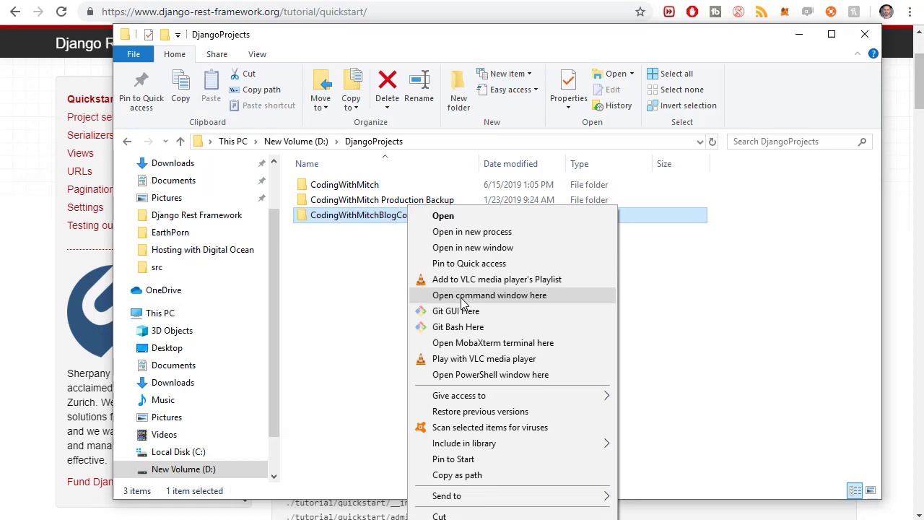
pyautogui.click(489, 295)
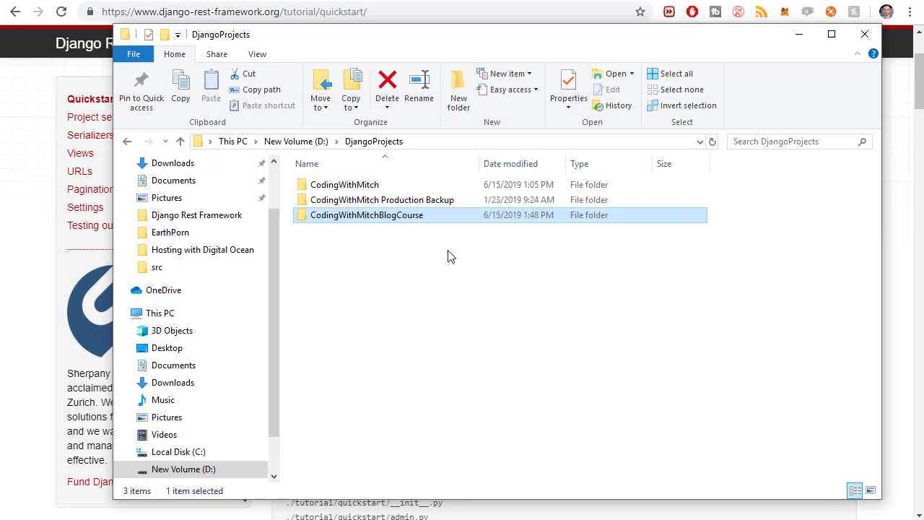
pyautogui.rightClick(367, 214)
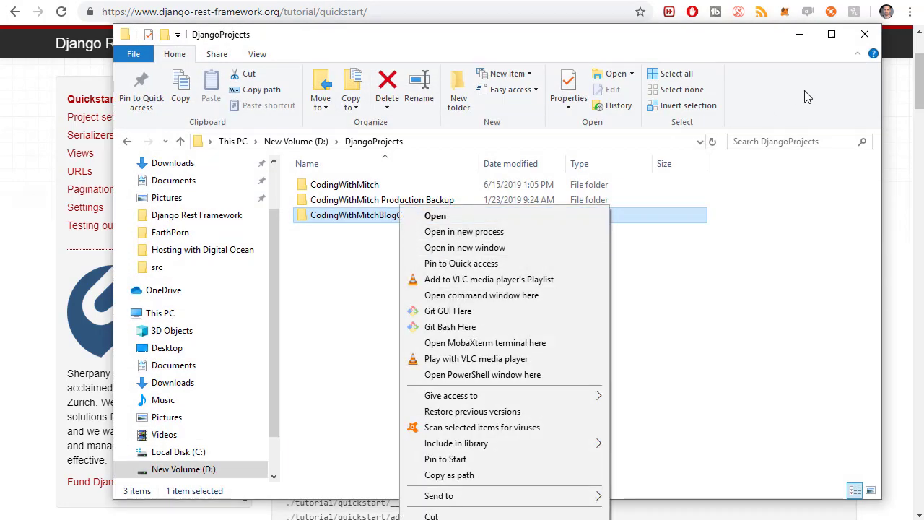
pyautogui.click(481, 295)
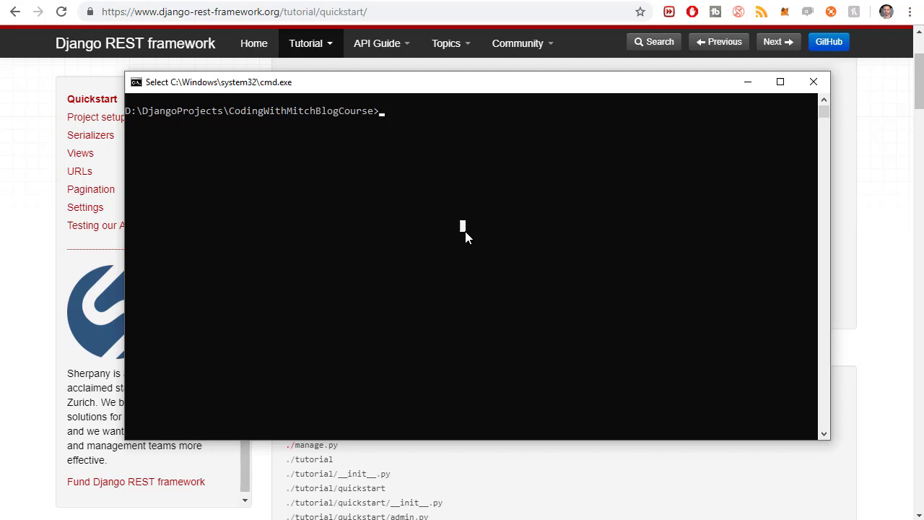
# Step: Run Scripts\activate, cd src, then pip install djangorestframework
pyautogui.write('Scripts\\activate')
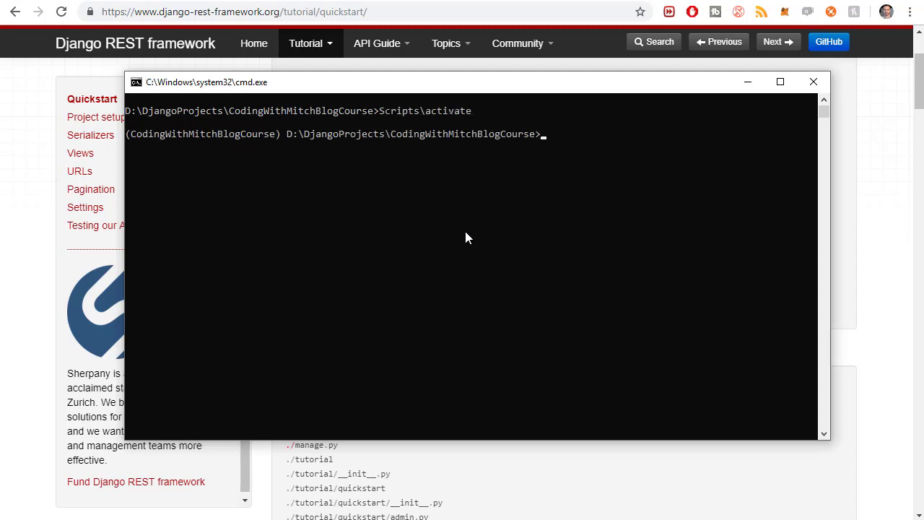
pyautogui.write('cd src')
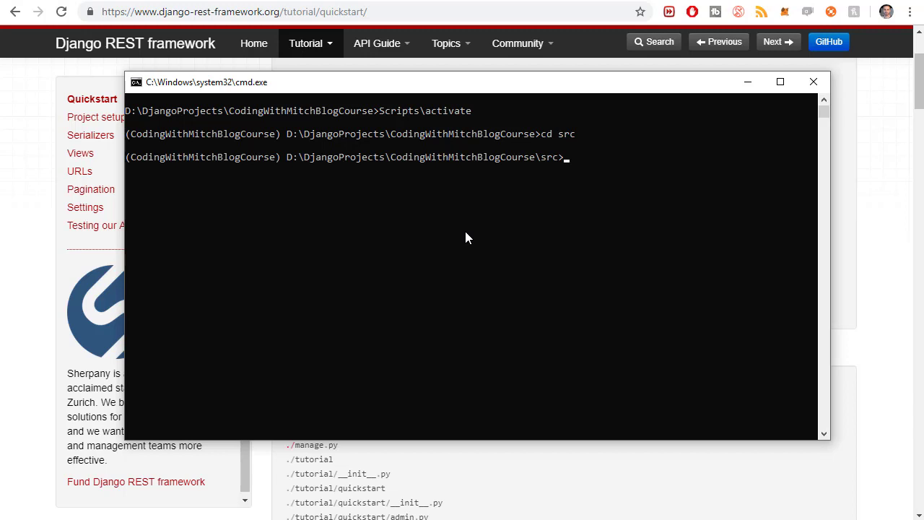
pyautogui.moveTo(528, 220)
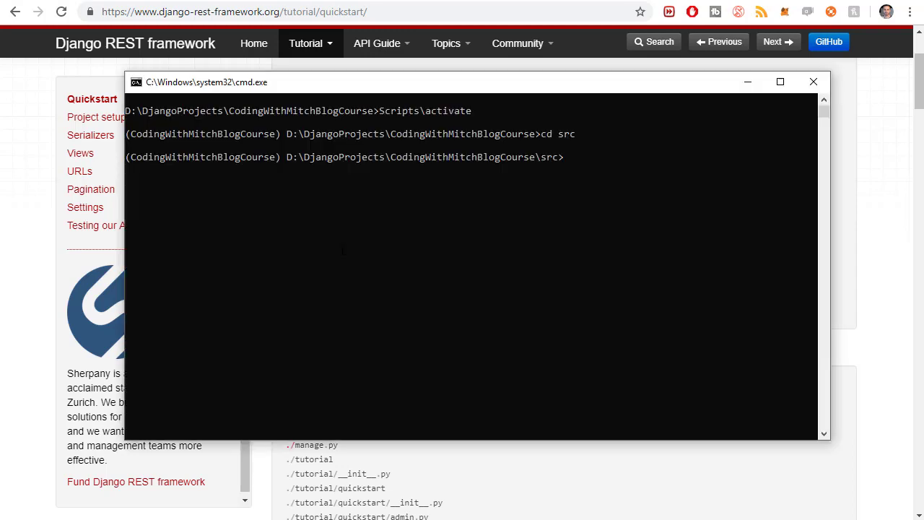
pyautogui.write('pip install djangorestframework')
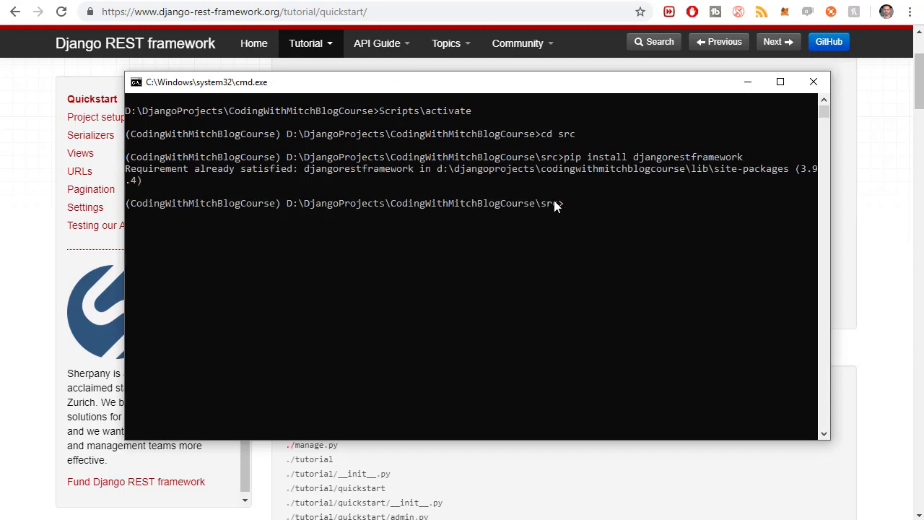
pyautogui.moveTo(586, 173)
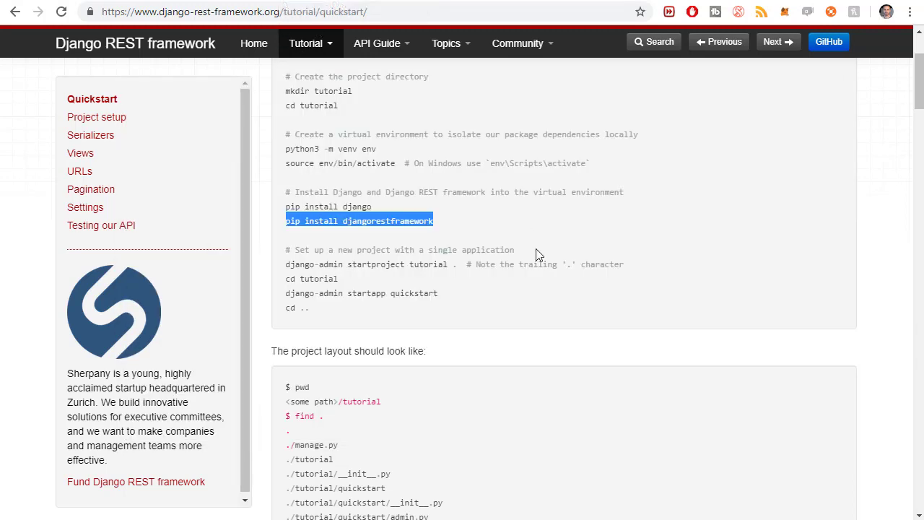
pyautogui.scroll(-3)
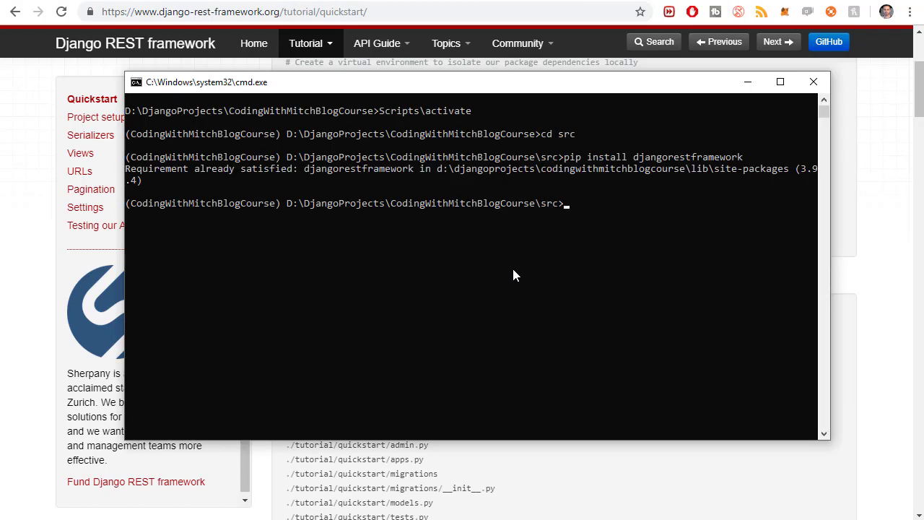
# Step: Run pip freeze > requirements.txt to write the package list
pyautogui.write('pip freeze')
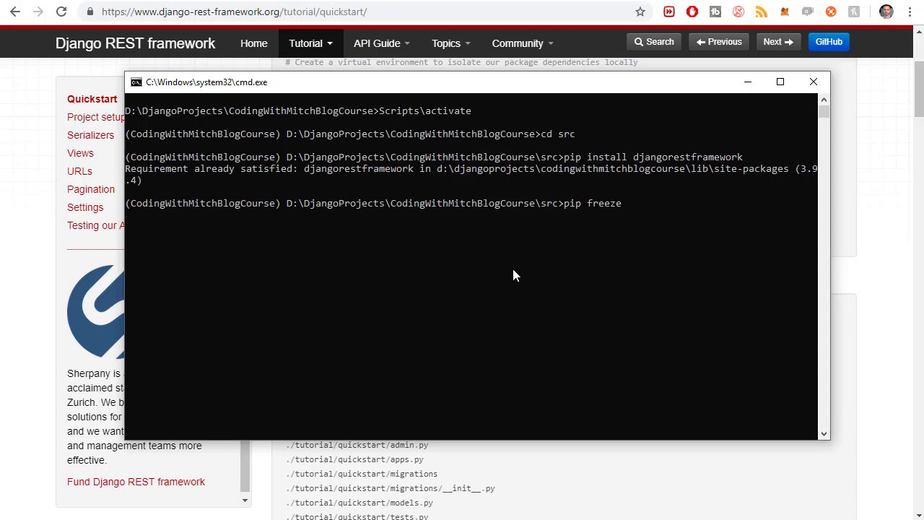
pyautogui.write('> requirements.txt')
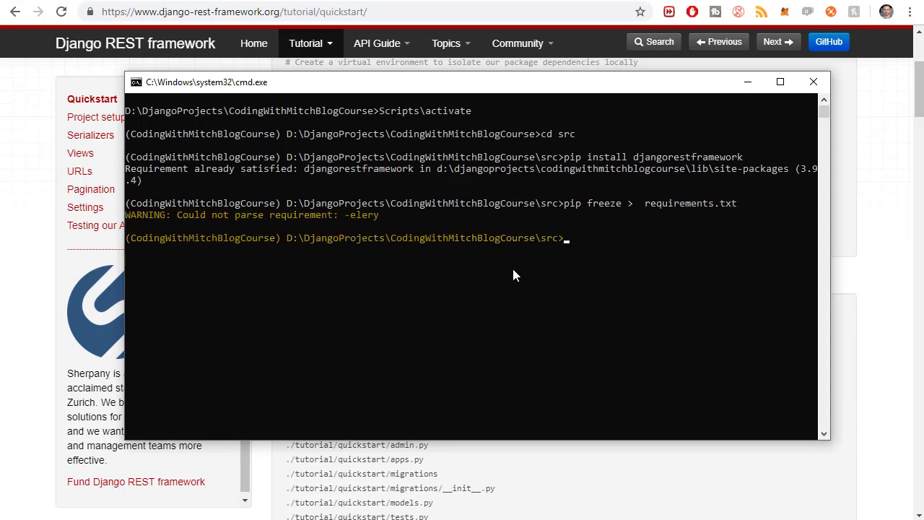
pyautogui.moveTo(190, 223)
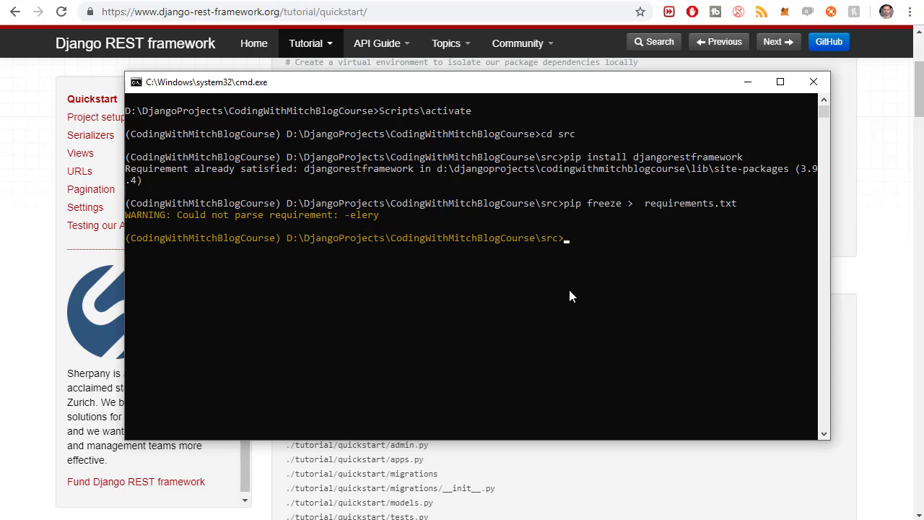
pyautogui.moveTo(162, 227)
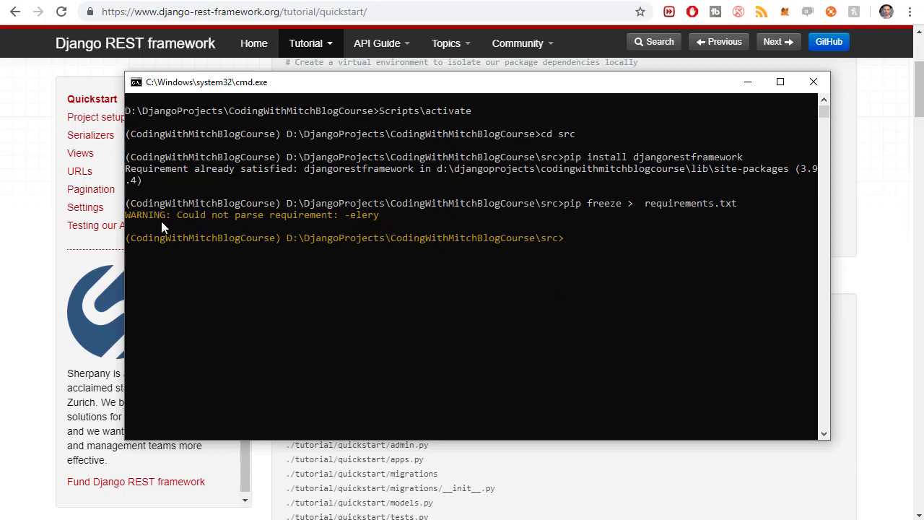
pyautogui.moveTo(523, 296)
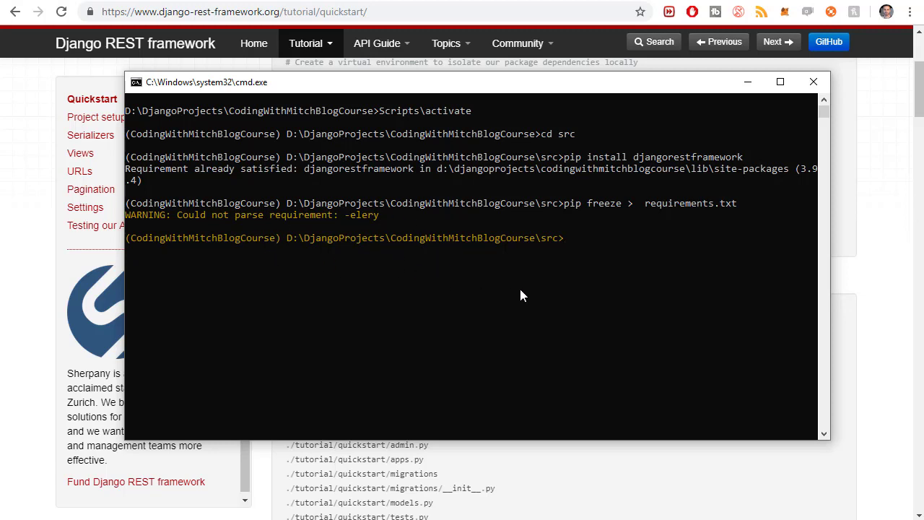
pyautogui.moveTo(708, 315)
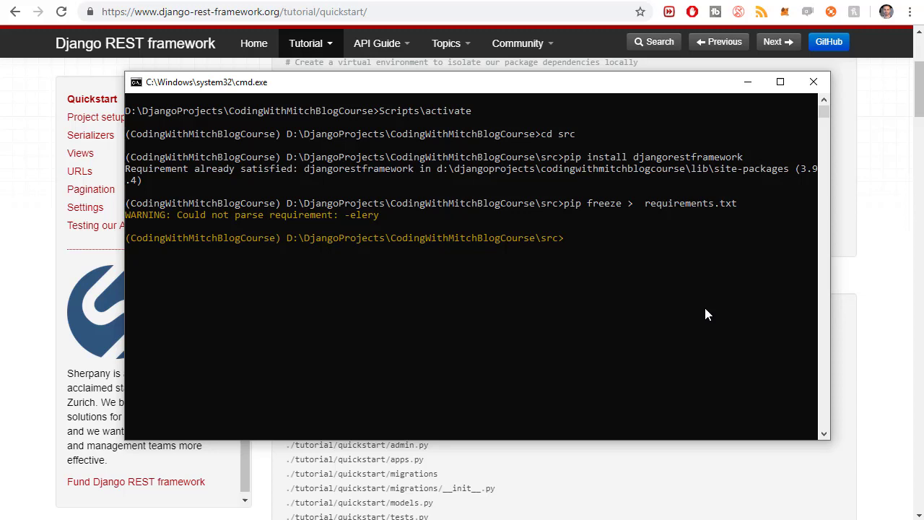
pyautogui.moveTo(639, 298)
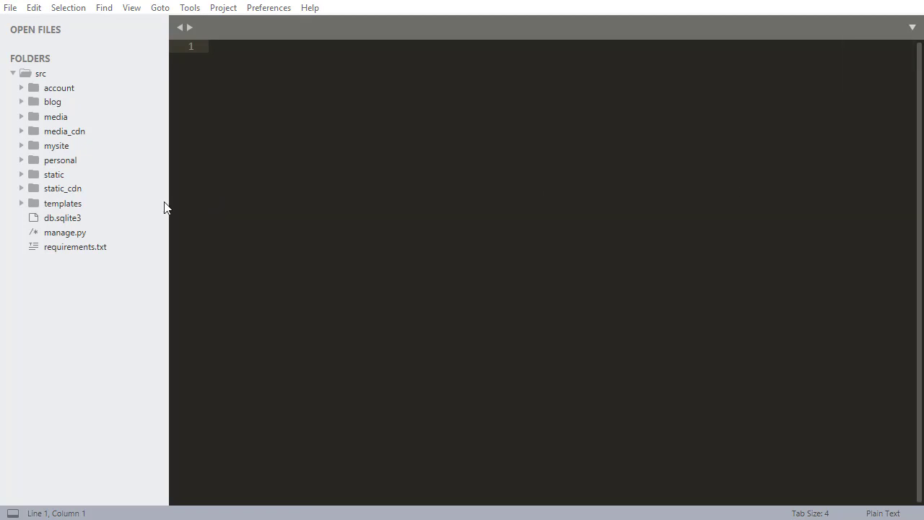
# Step: Append 'rest_framework', to INSTALLED_APPS in mysite/settings.py and save with Ctrl+S
pyautogui.click(56, 144)
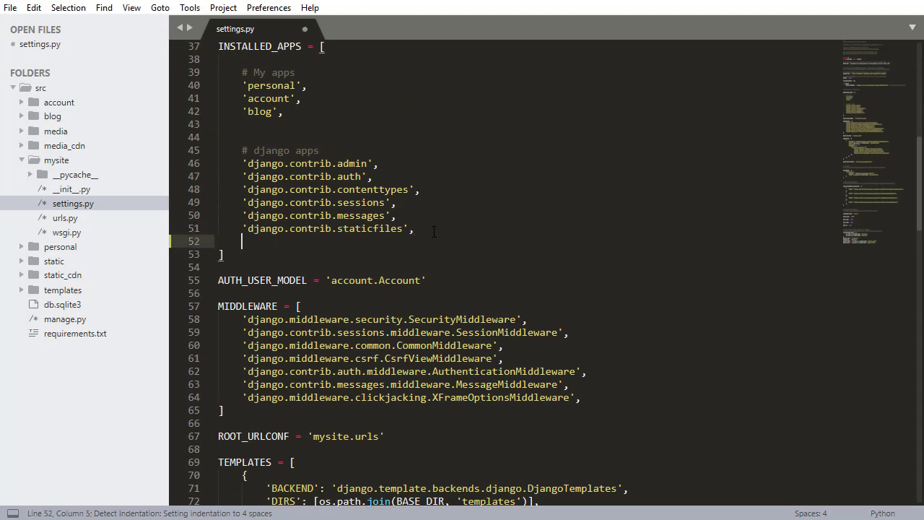
pyautogui.write("'rest'")
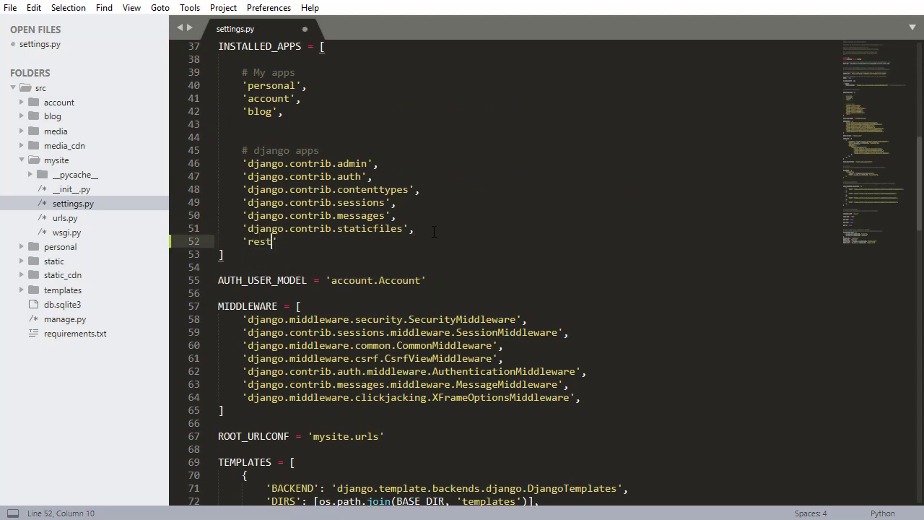
pyautogui.write('_framework')
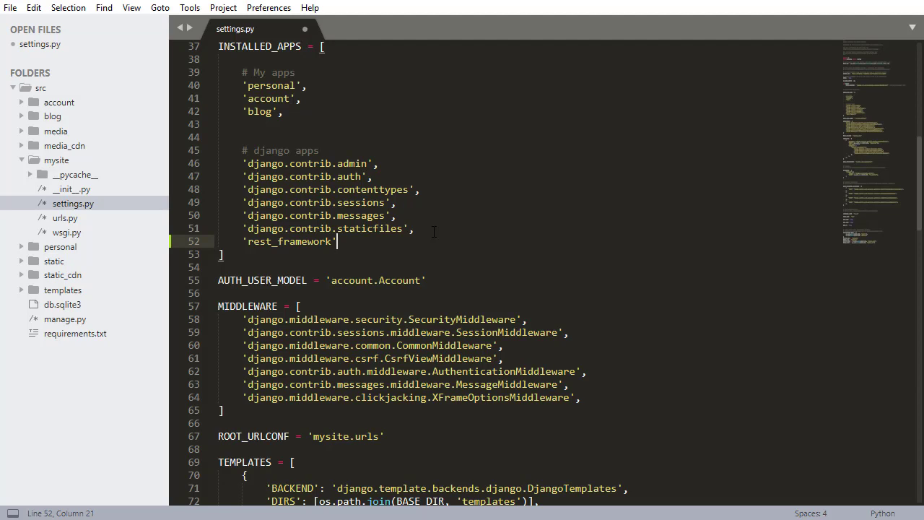
pyautogui.write(',')
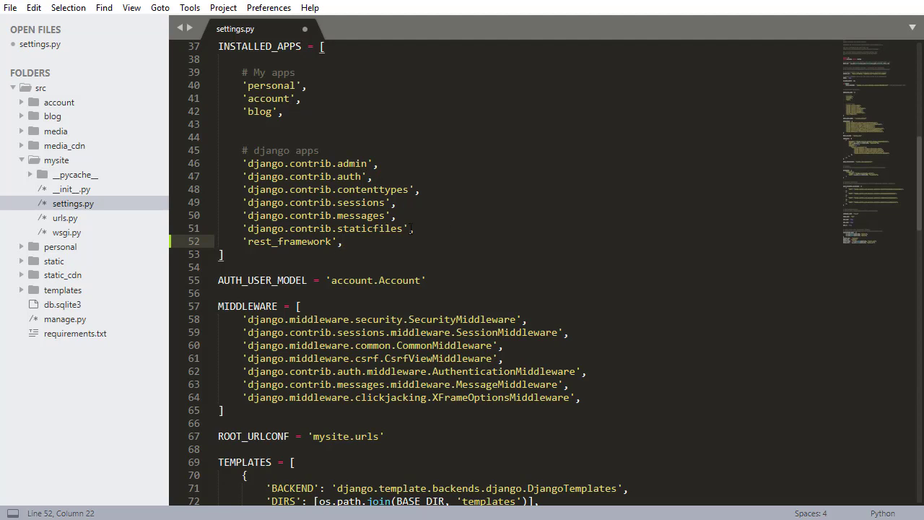
pyautogui.press('ctrl+s')
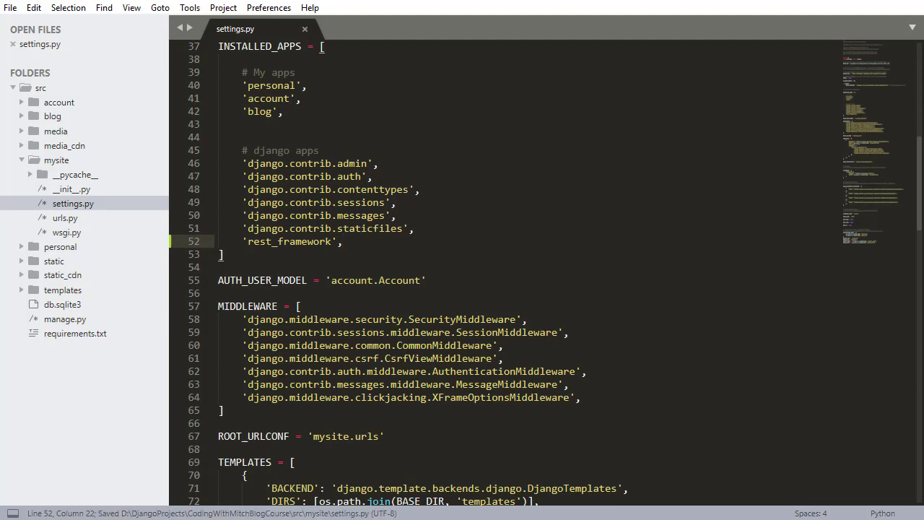